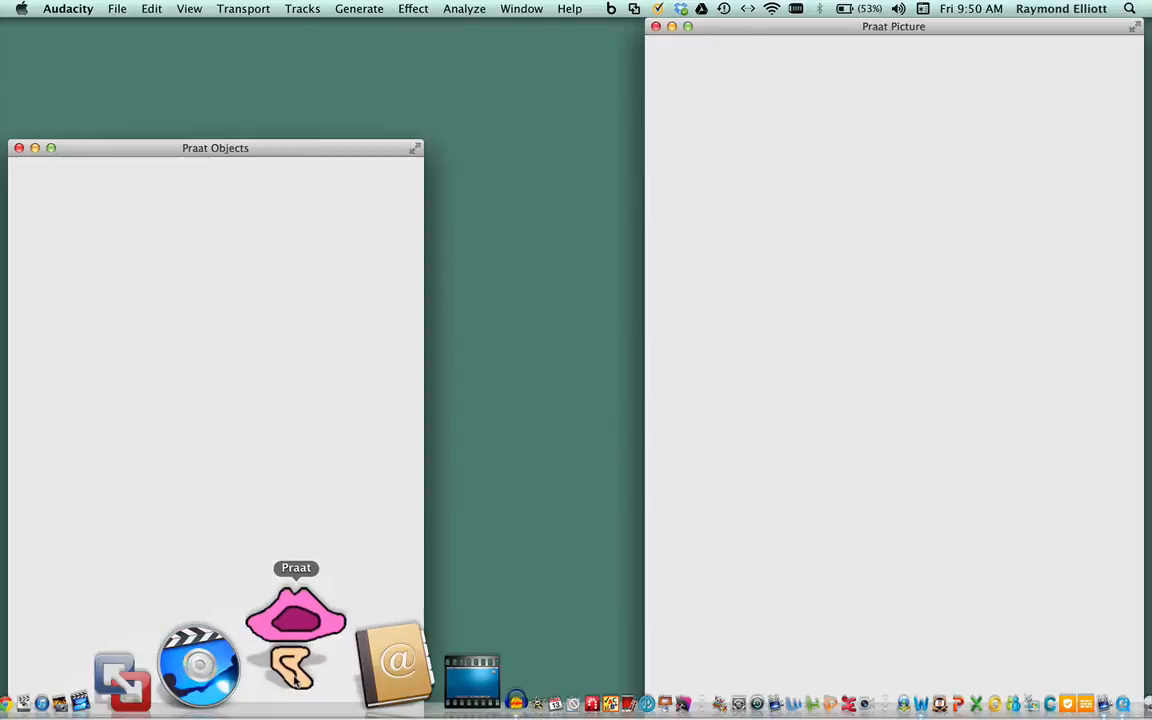
Bring Praat forward and enlarge the empty Objects window
{"action": "left_click", "coordinate": [296, 630]}
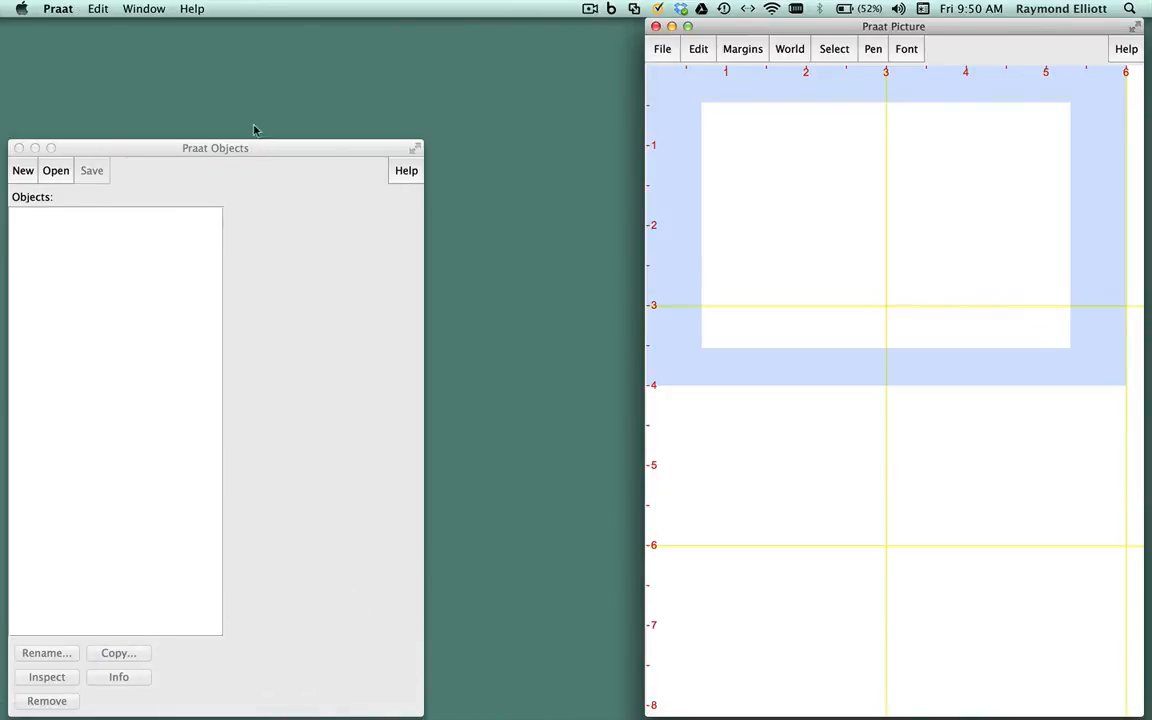
{"action": "left_click_drag", "start_coordinate": [216, 148], "coordinate": [216, 26]}
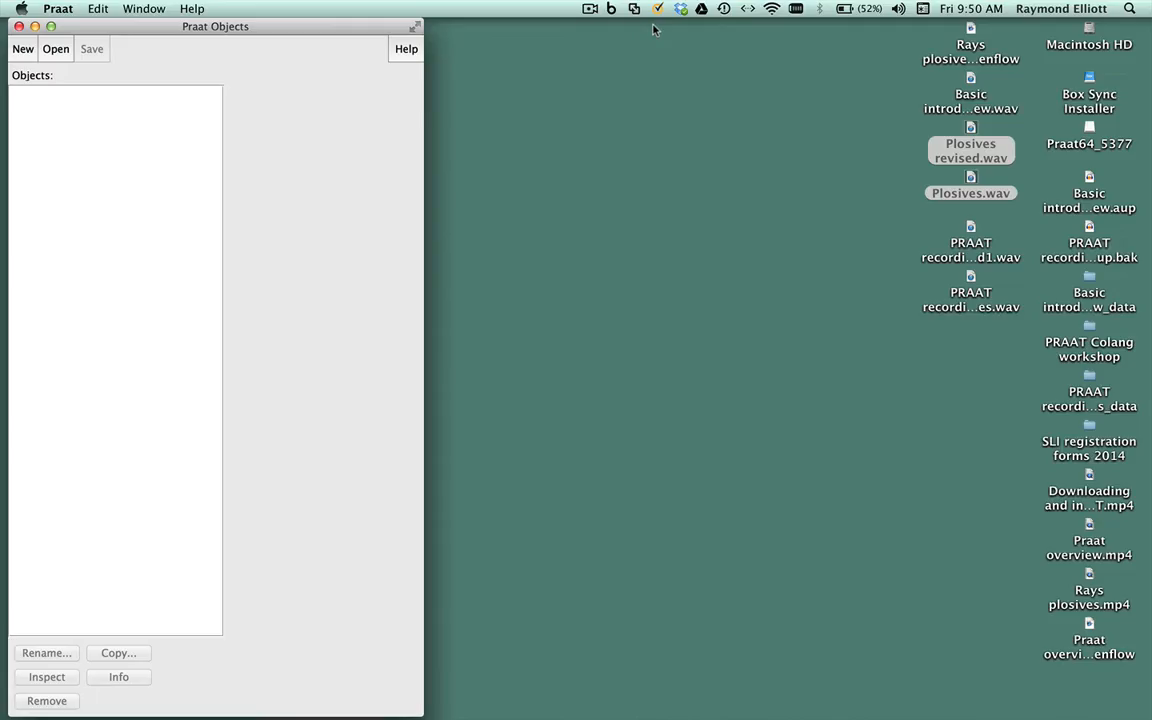
{"action": "mouse_move", "coordinate": [276, 70]}
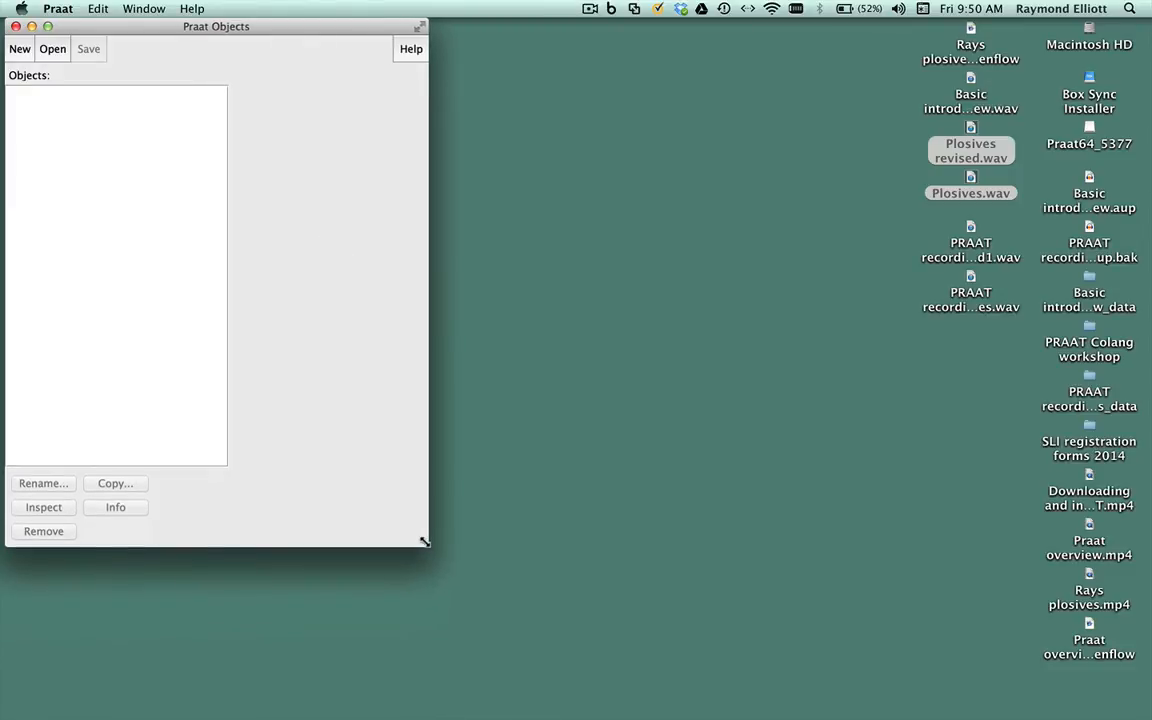
{"action": "mouse_move", "coordinate": [348, 428]}
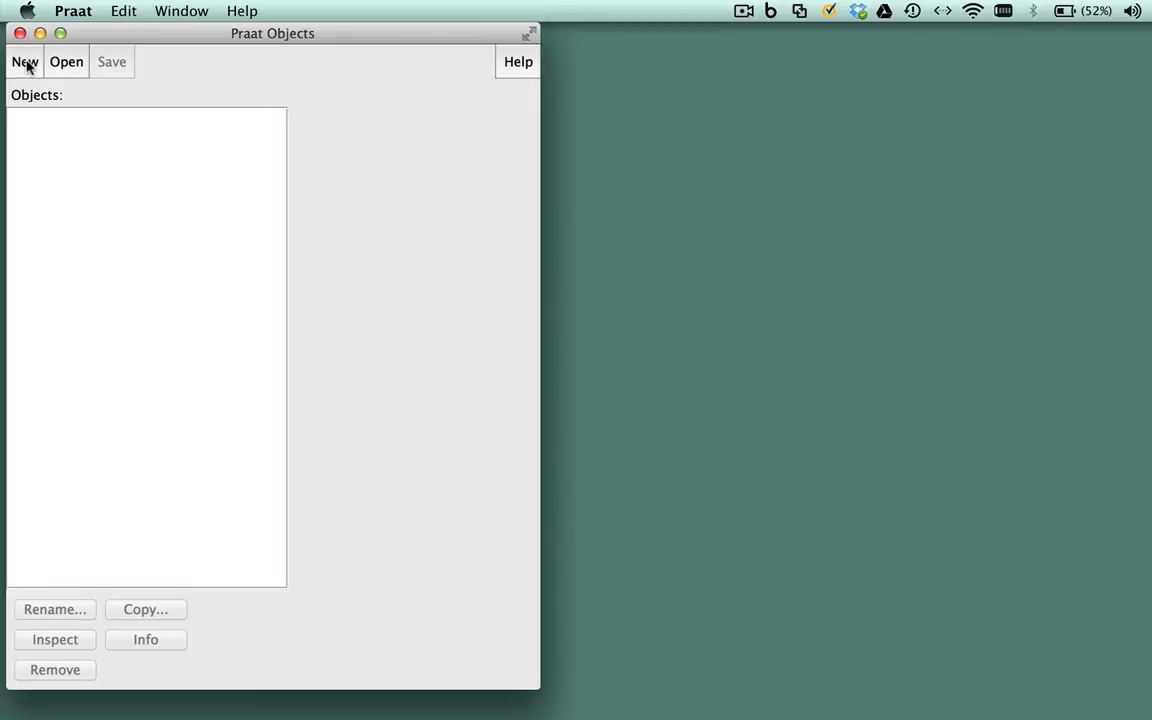
Start a mono 44100 Hz recording from the H4 input and begin naming it 'plosives ray'
{"action": "left_click", "coordinate": [24, 62]}
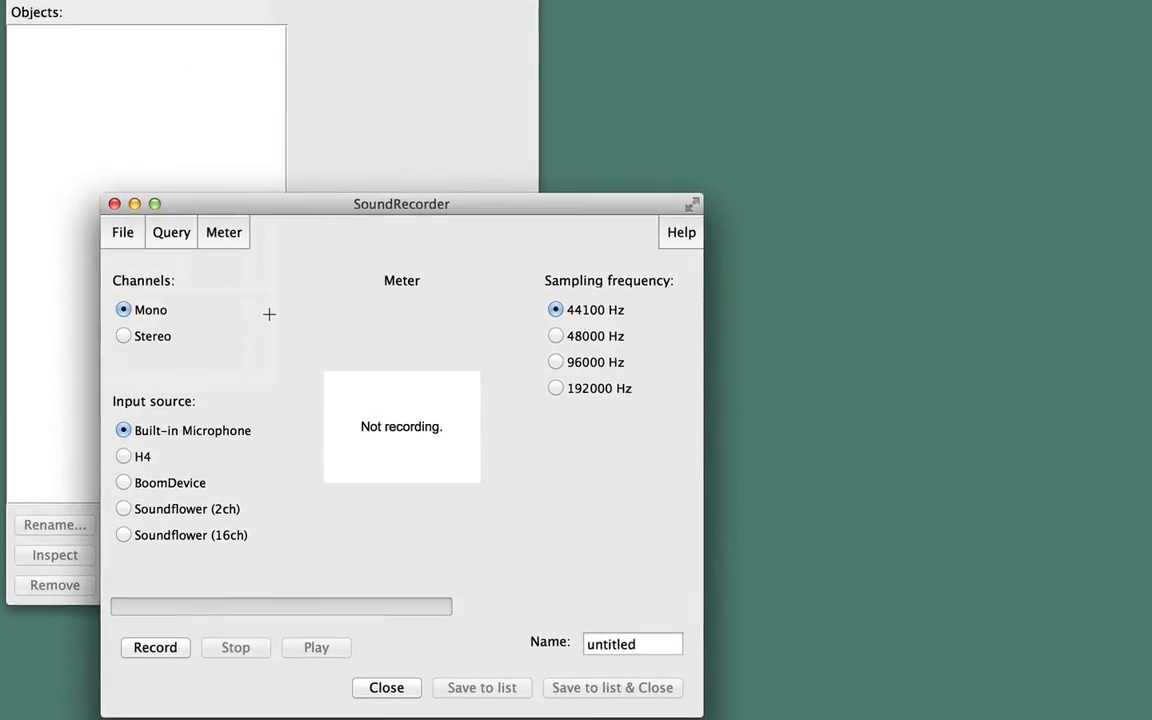
{"action": "mouse_move", "coordinate": [170, 304]}
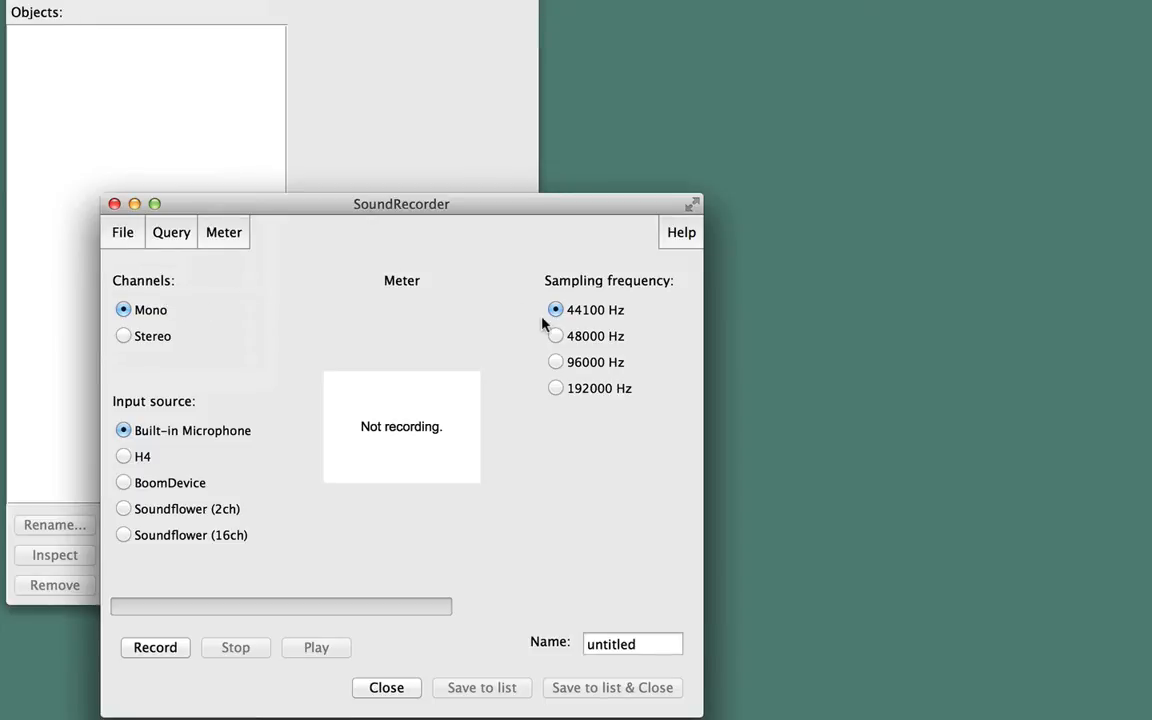
{"action": "mouse_move", "coordinate": [260, 406]}
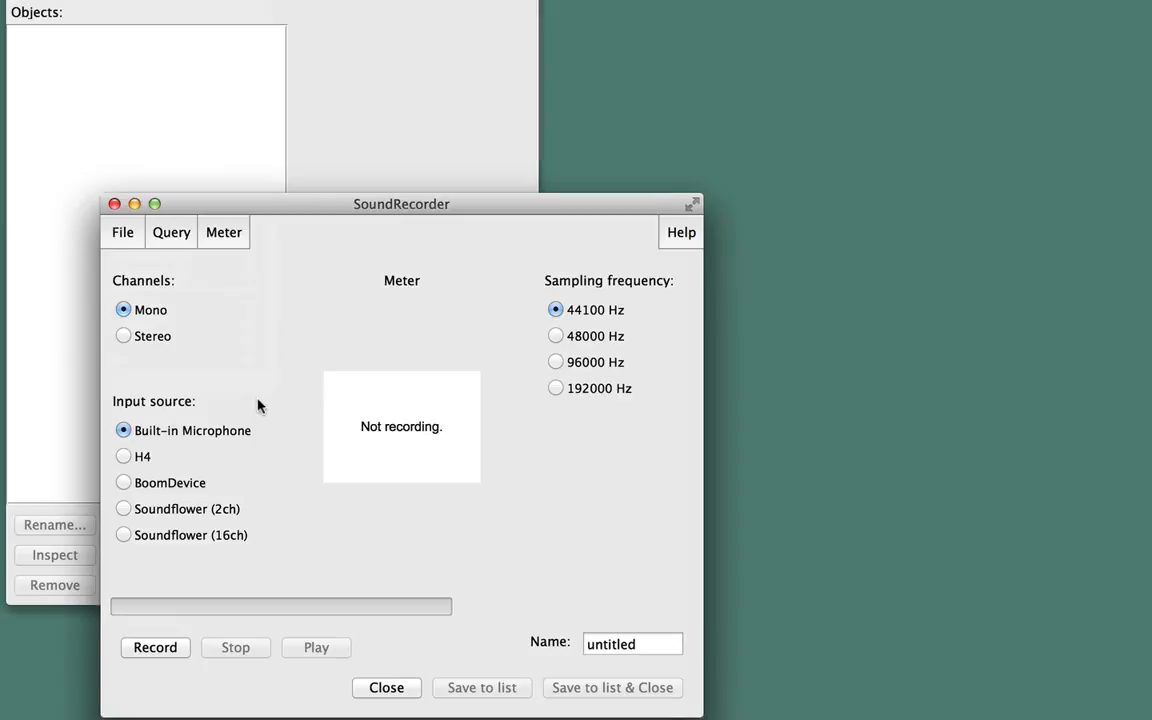
{"action": "mouse_move", "coordinate": [248, 562]}
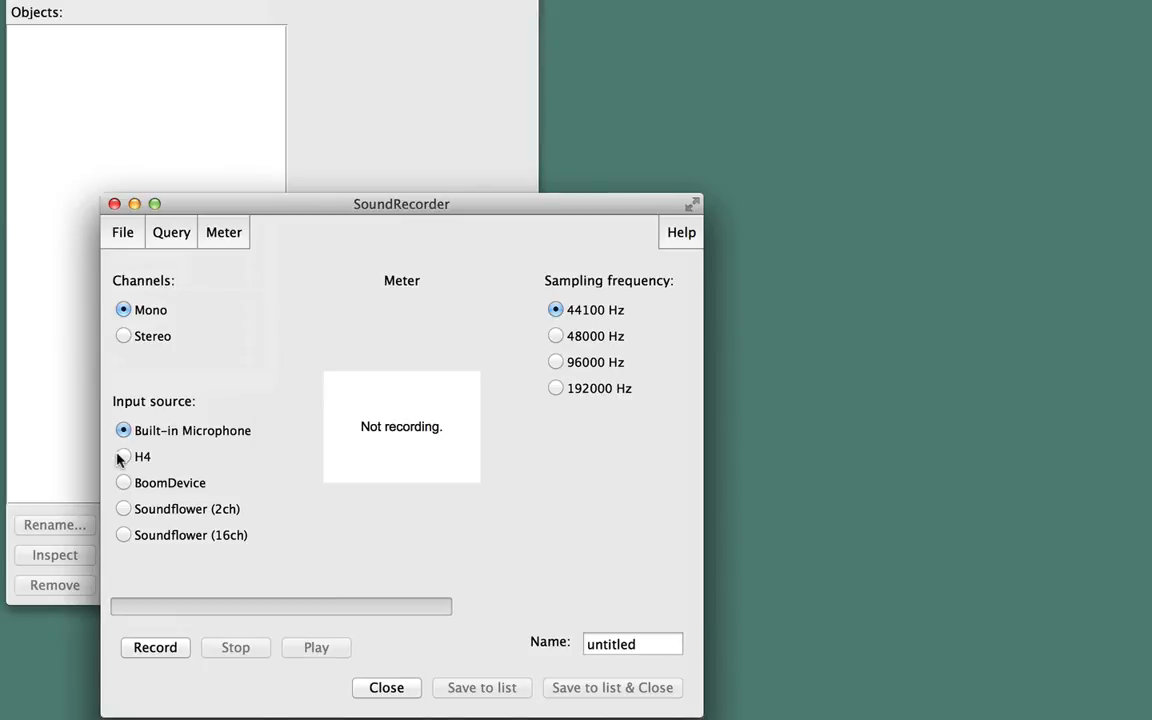
{"action": "left_click", "coordinate": [124, 456]}
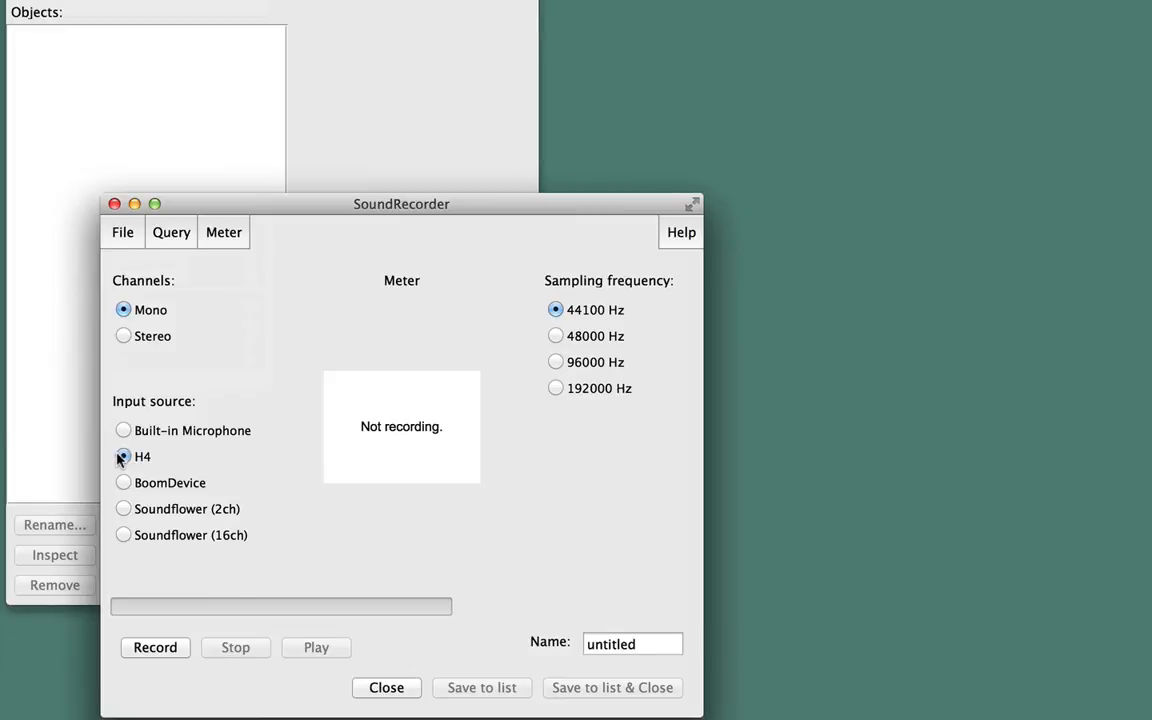
{"action": "left_click", "coordinate": [122, 456]}
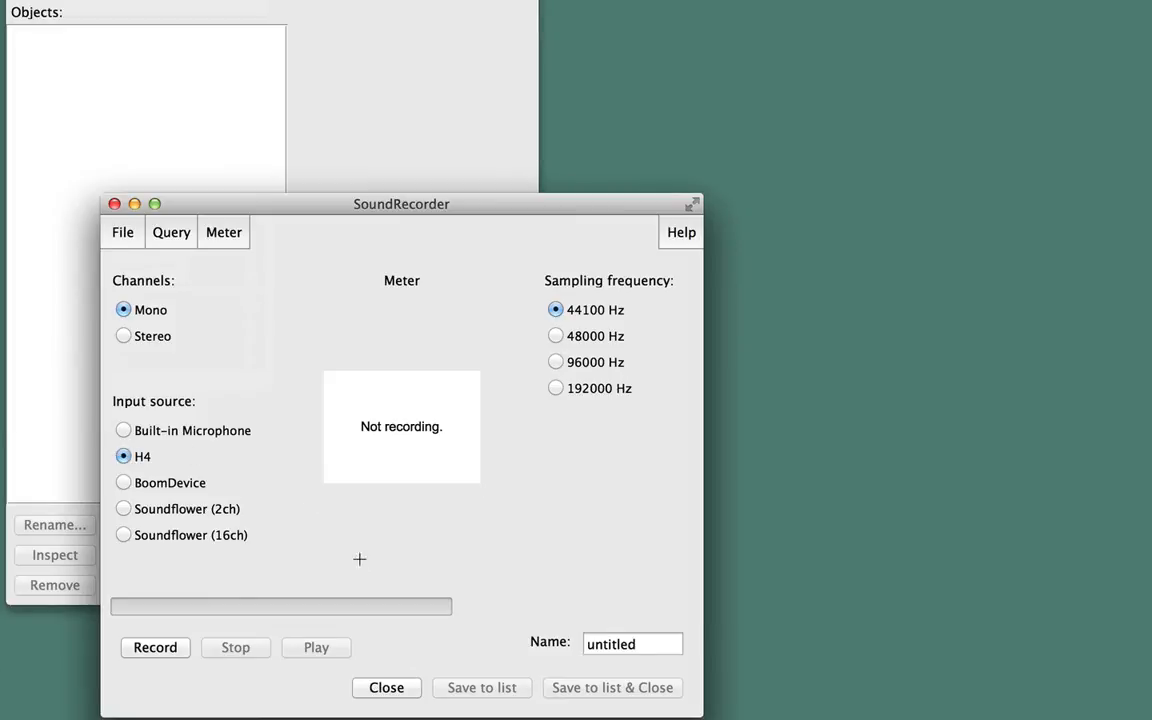
{"action": "left_click", "coordinate": [642, 644]}
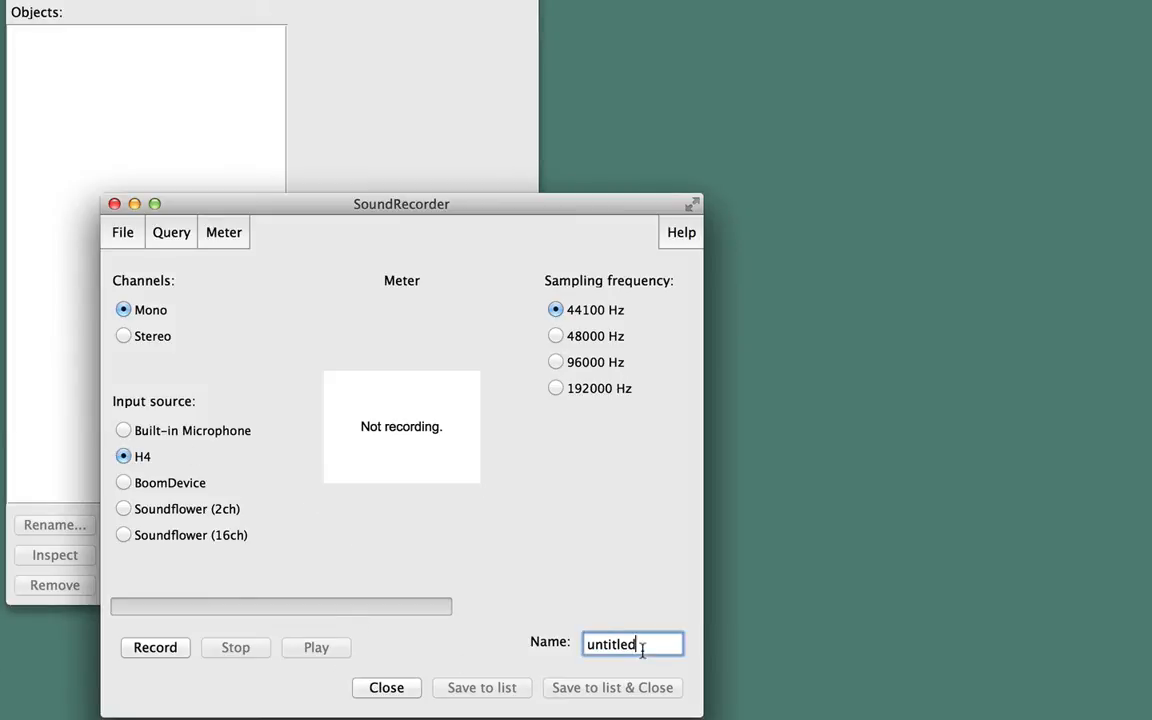
{"action": "type", "text": "plosives ray"}
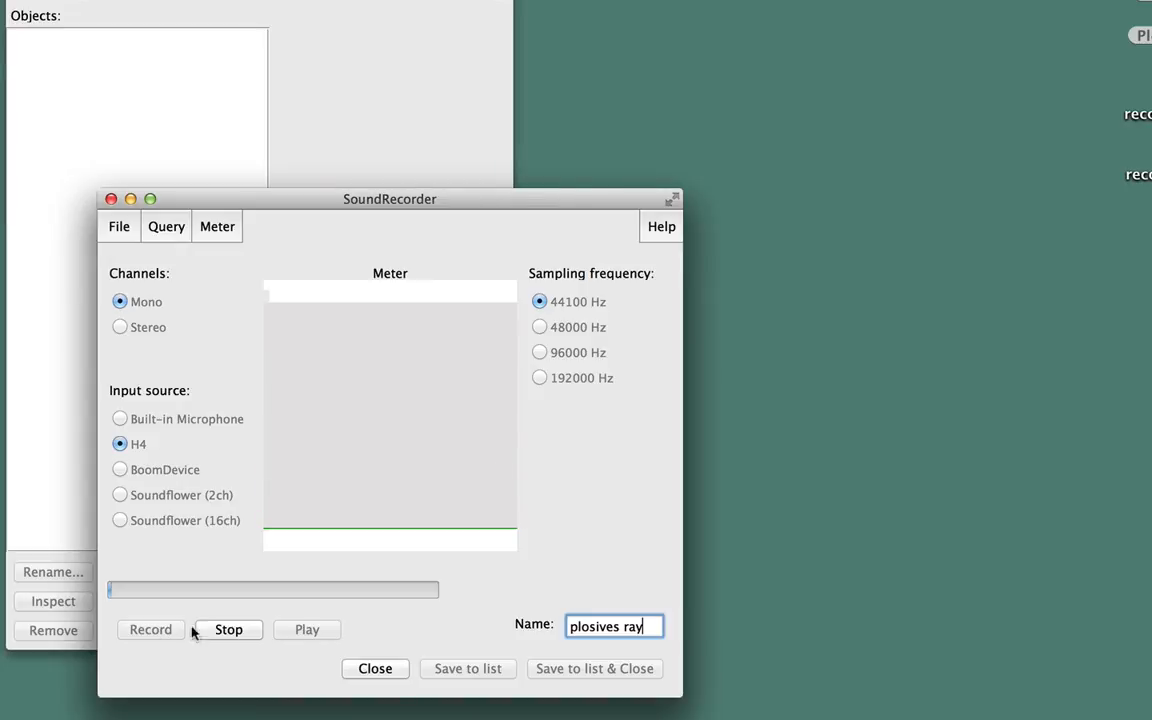
Stop the recording and add 'Sound plosives ray' to the Objects list
{"action": "left_click", "coordinate": [228, 628]}
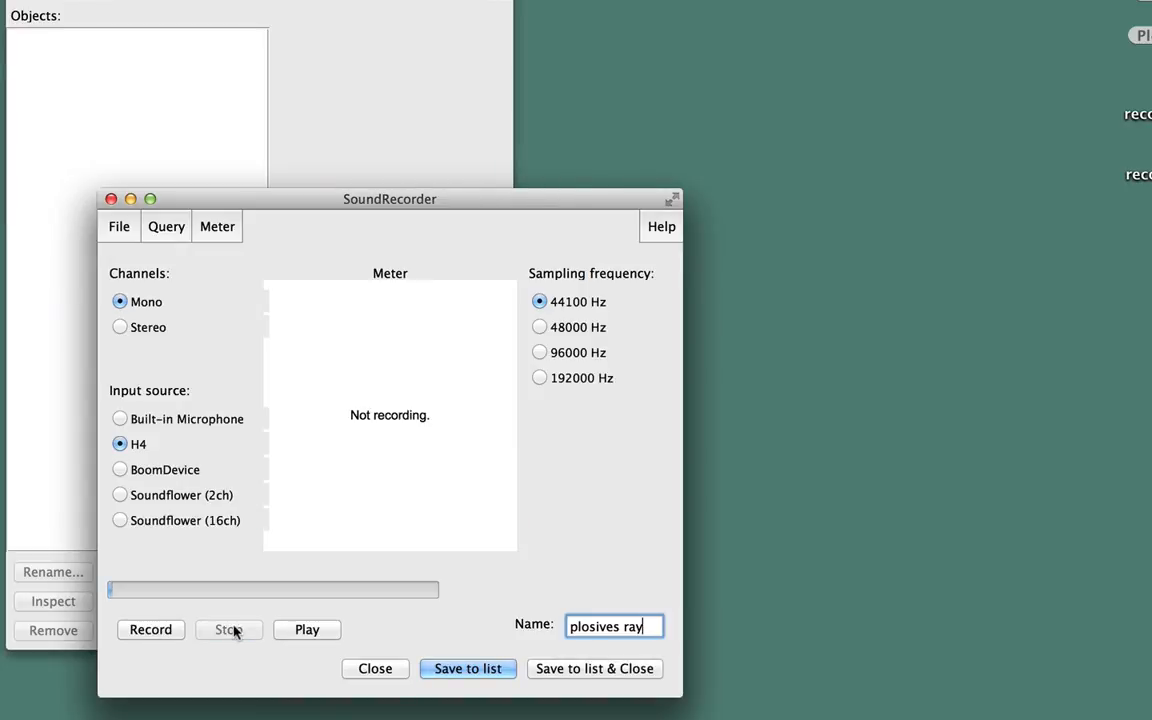
{"action": "left_click", "coordinate": [468, 668]}
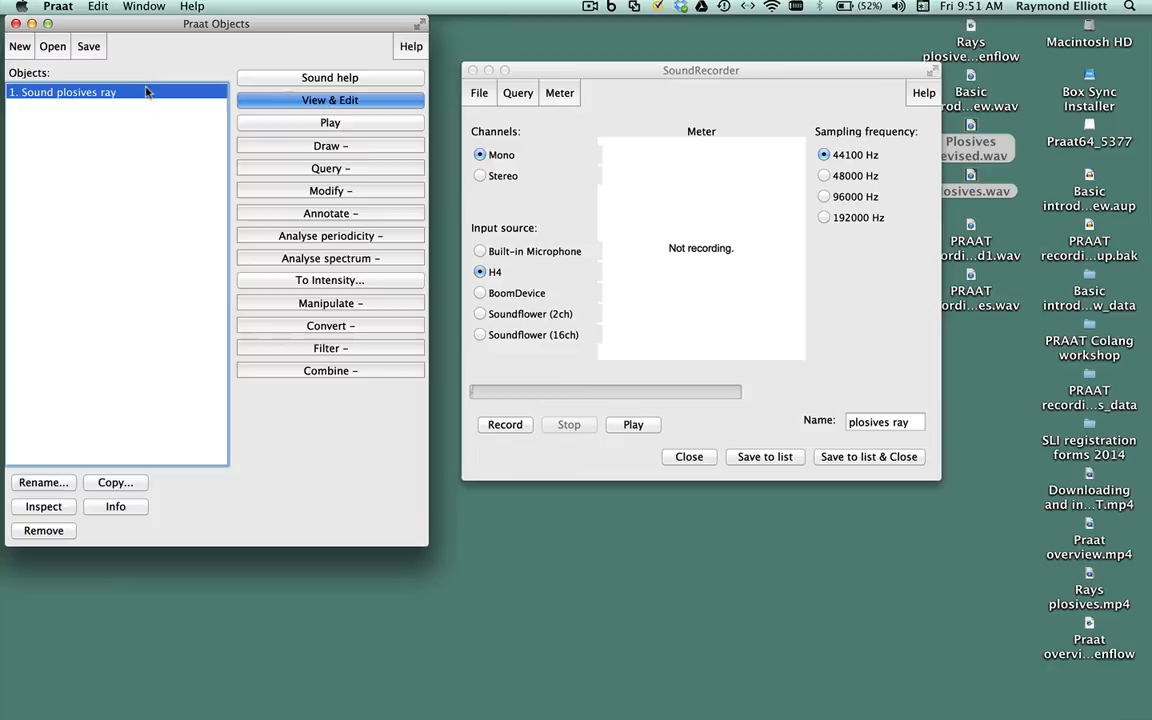
View 'plosives ray' in the sound editor and select the speech stretch from about 2.73 to 4.28 s
{"action": "left_click", "coordinate": [330, 100]}
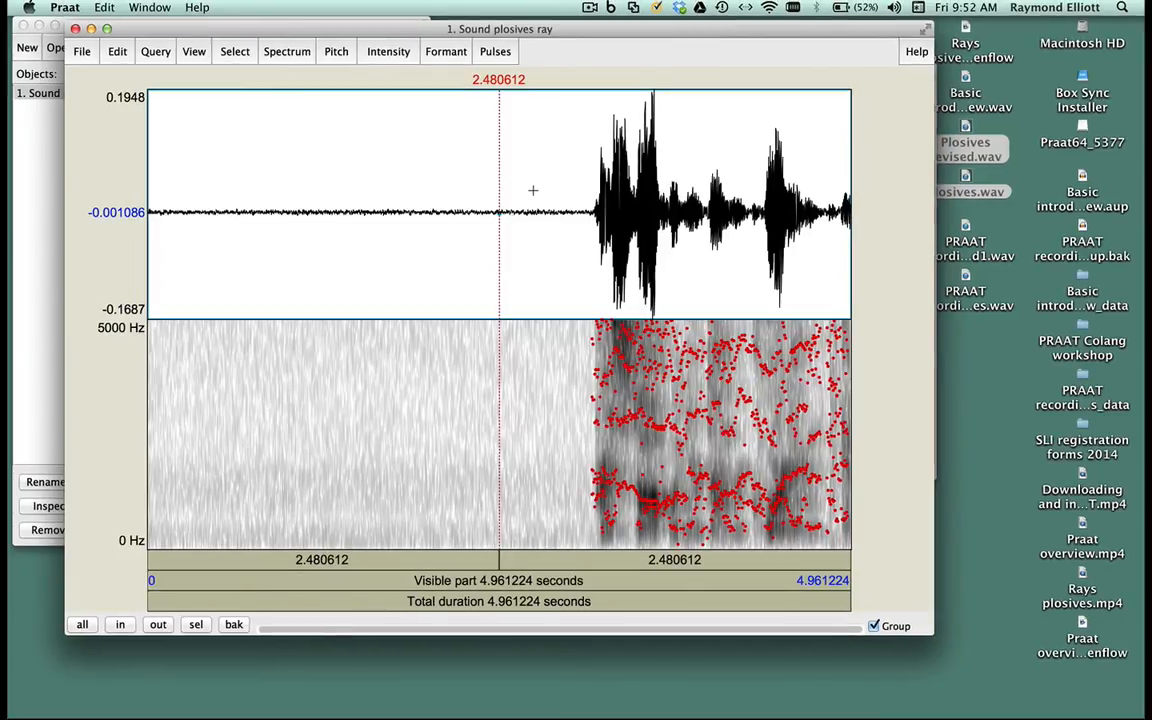
{"action": "left_click_drag", "start_coordinate": [536, 200], "coordinate": [748, 200]}
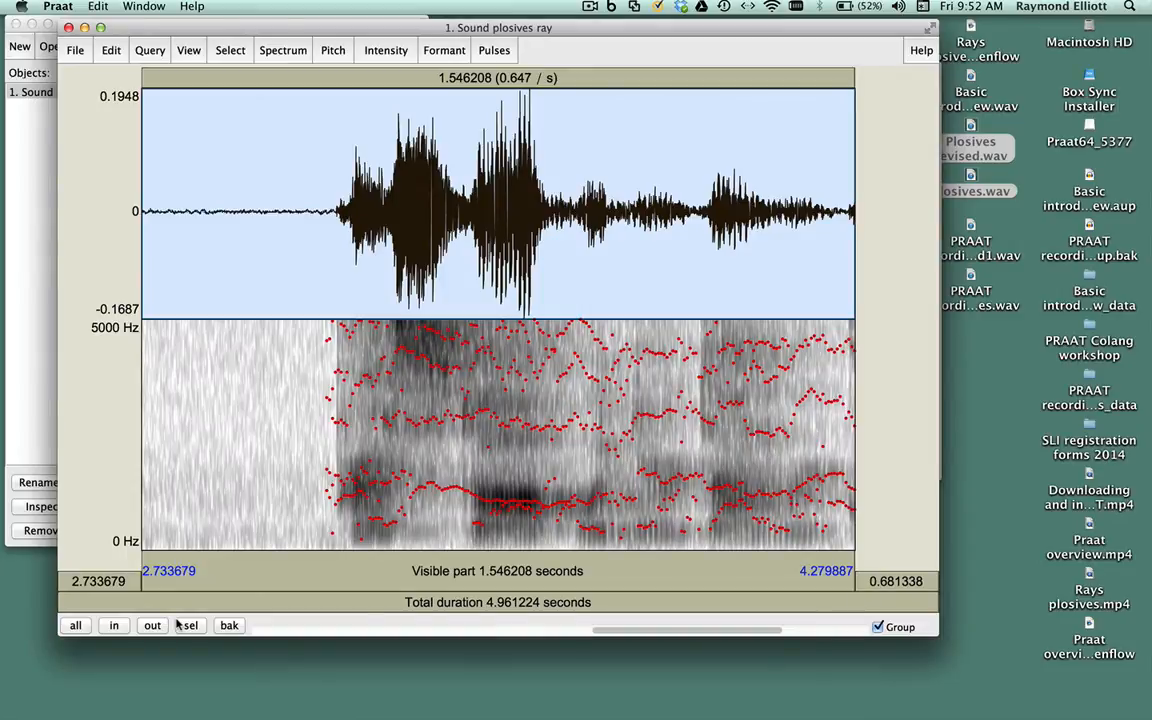
Zoom into the selected speech, step back out, and show the whole recording again
{"action": "left_click", "coordinate": [112, 626]}
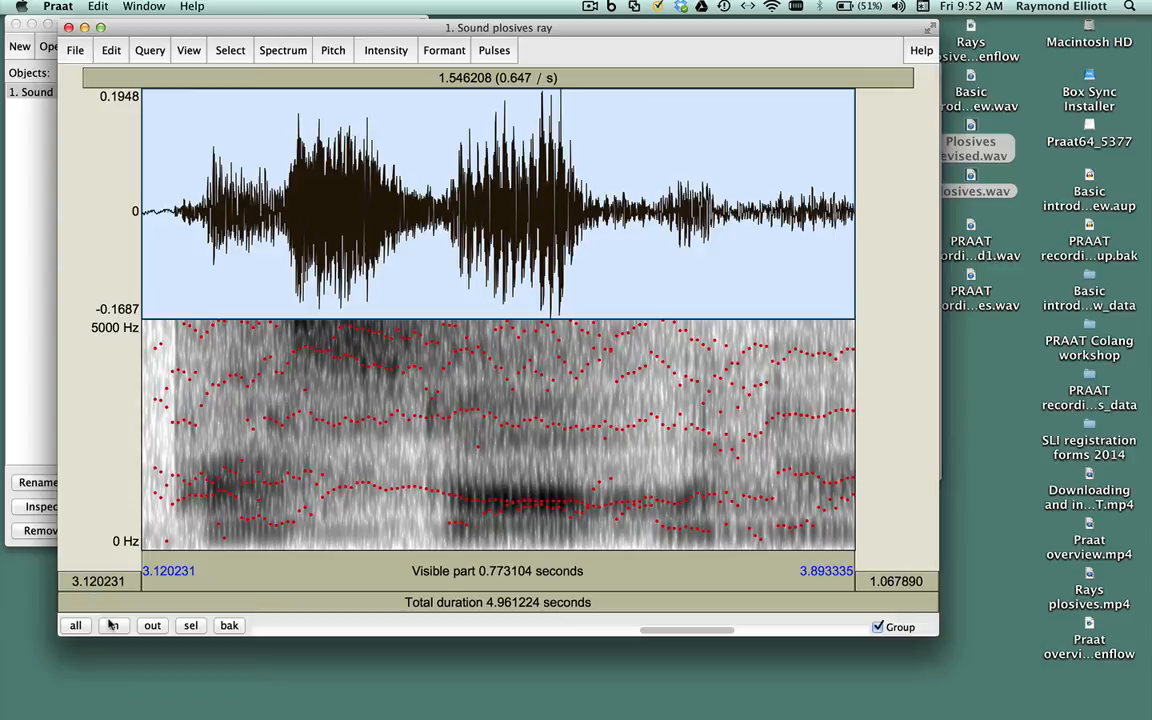
{"action": "left_click", "coordinate": [152, 626]}
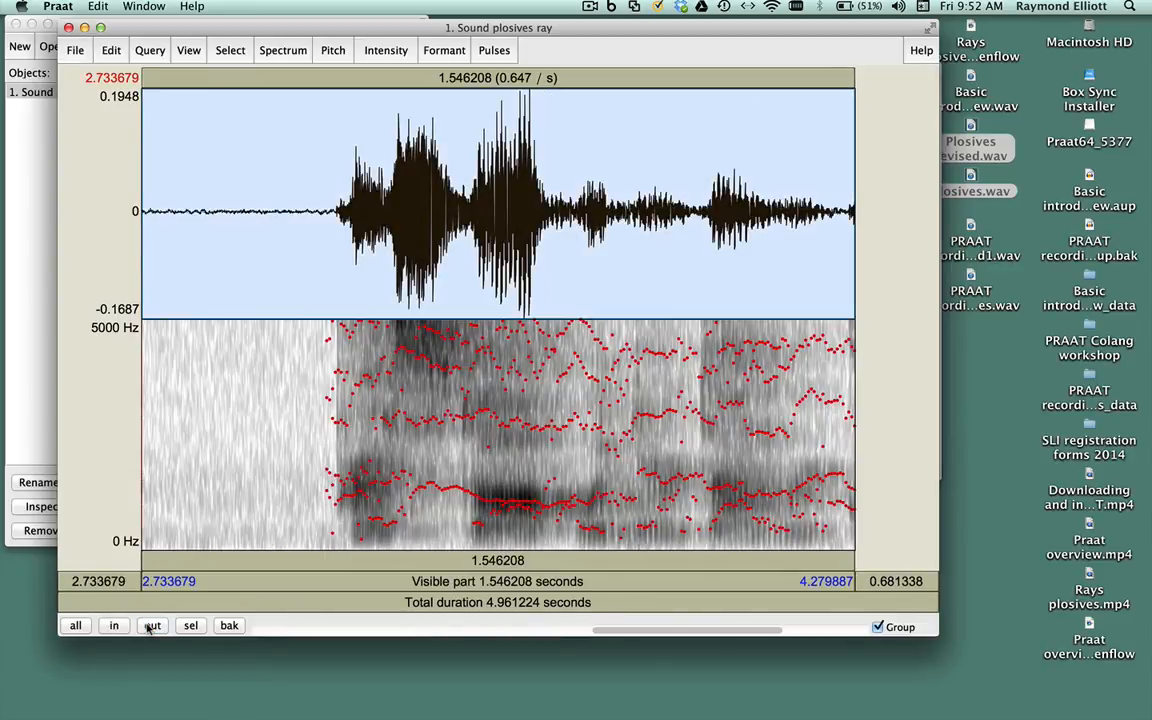
{"action": "left_click", "coordinate": [152, 626]}
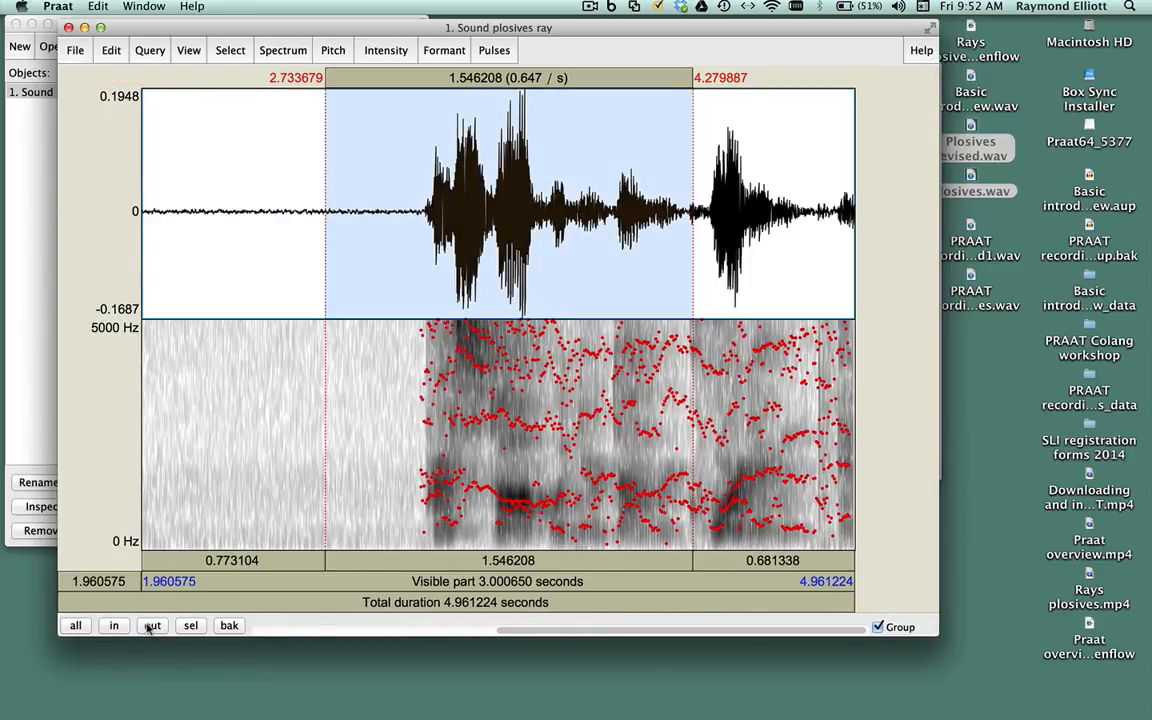
{"action": "left_click", "coordinate": [74, 624]}
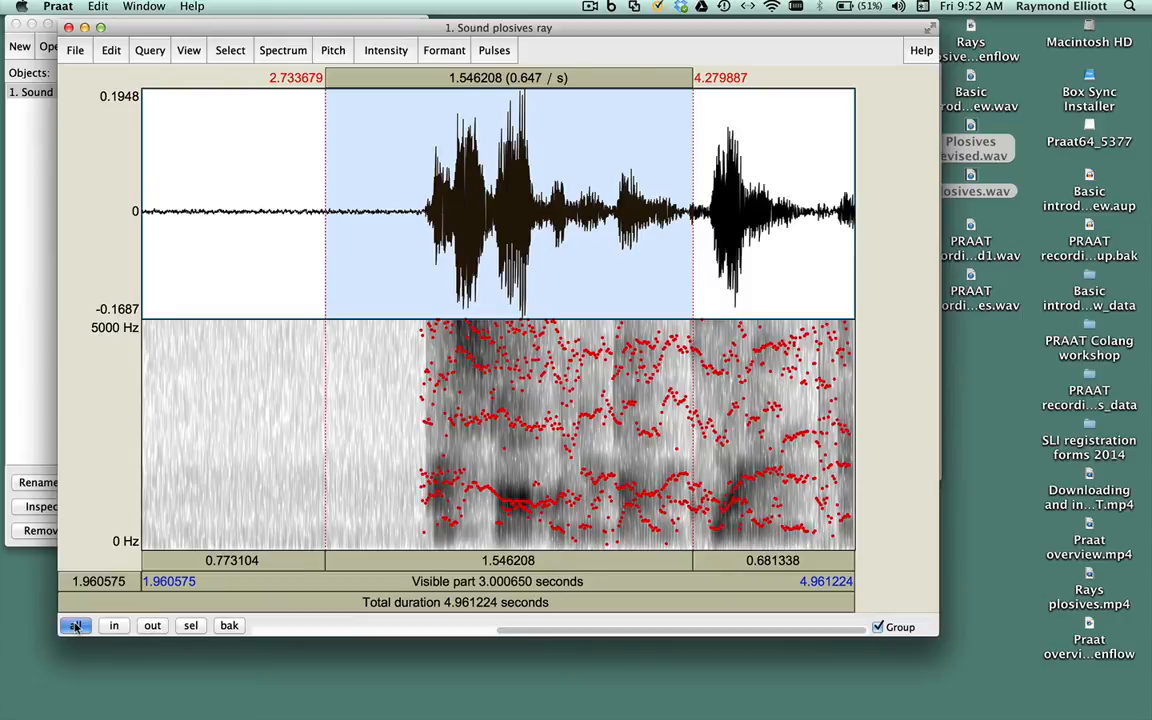
{"action": "left_click", "coordinate": [76, 624]}
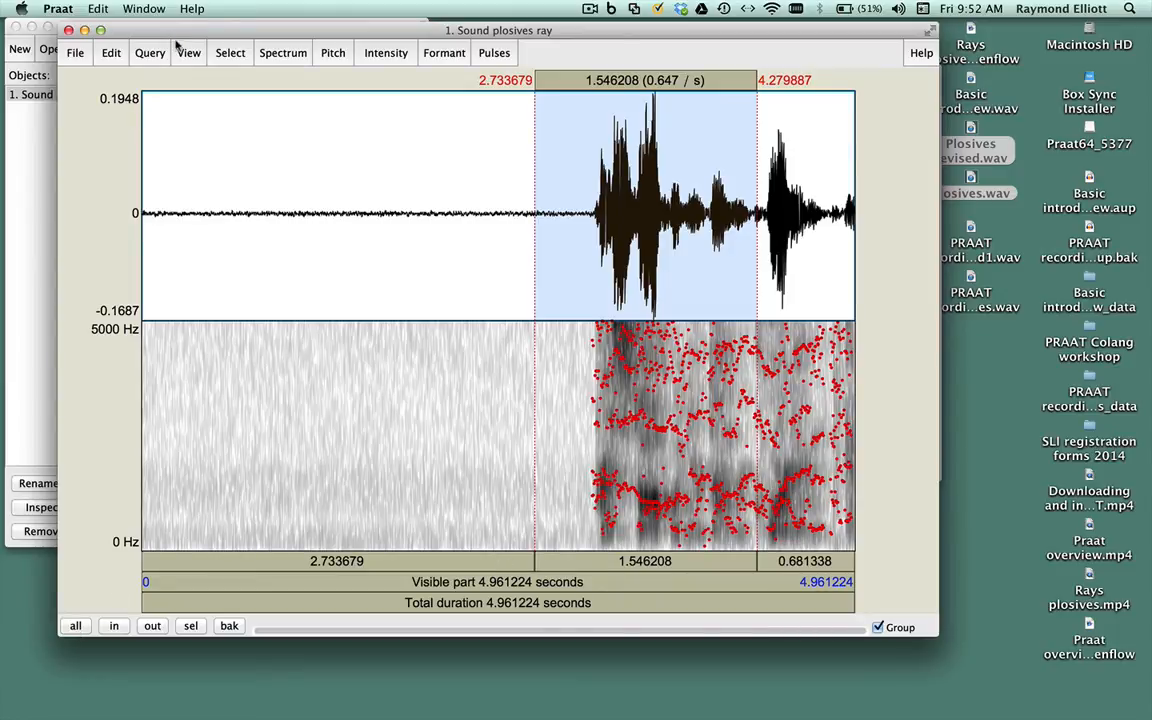
{"action": "left_click", "coordinate": [188, 52]}
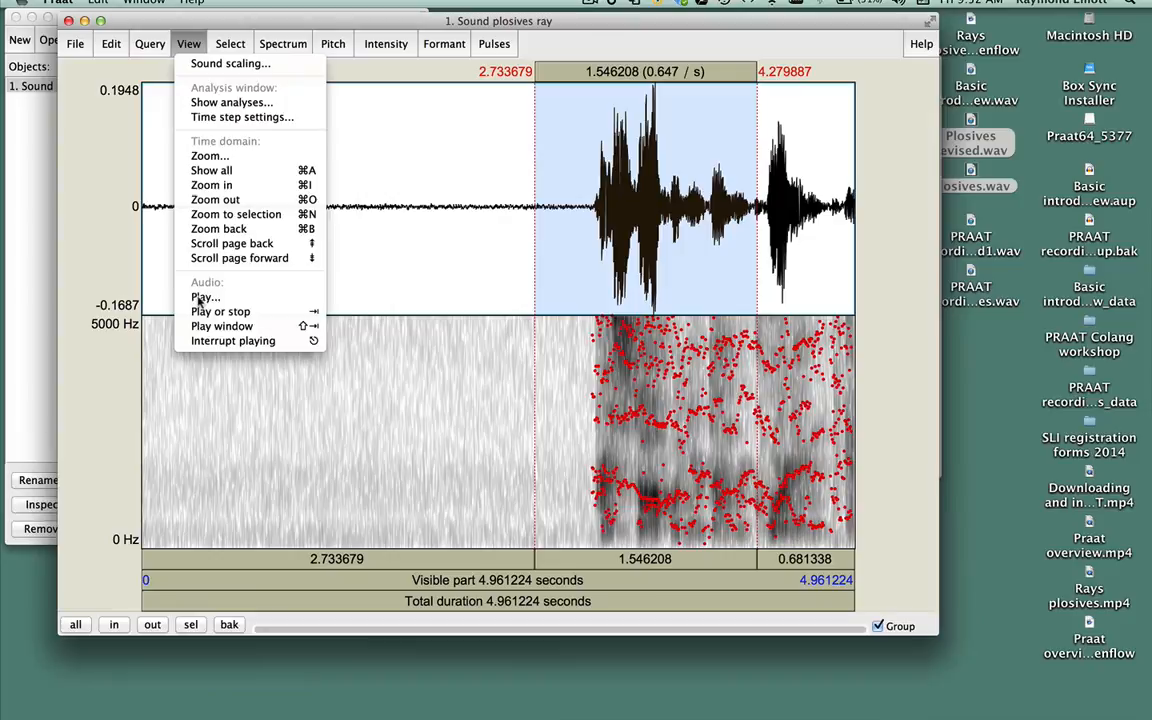
Play the recording from 0.0 s to its 4.96-s end and return to the Objects list
{"action": "left_click", "coordinate": [204, 296]}
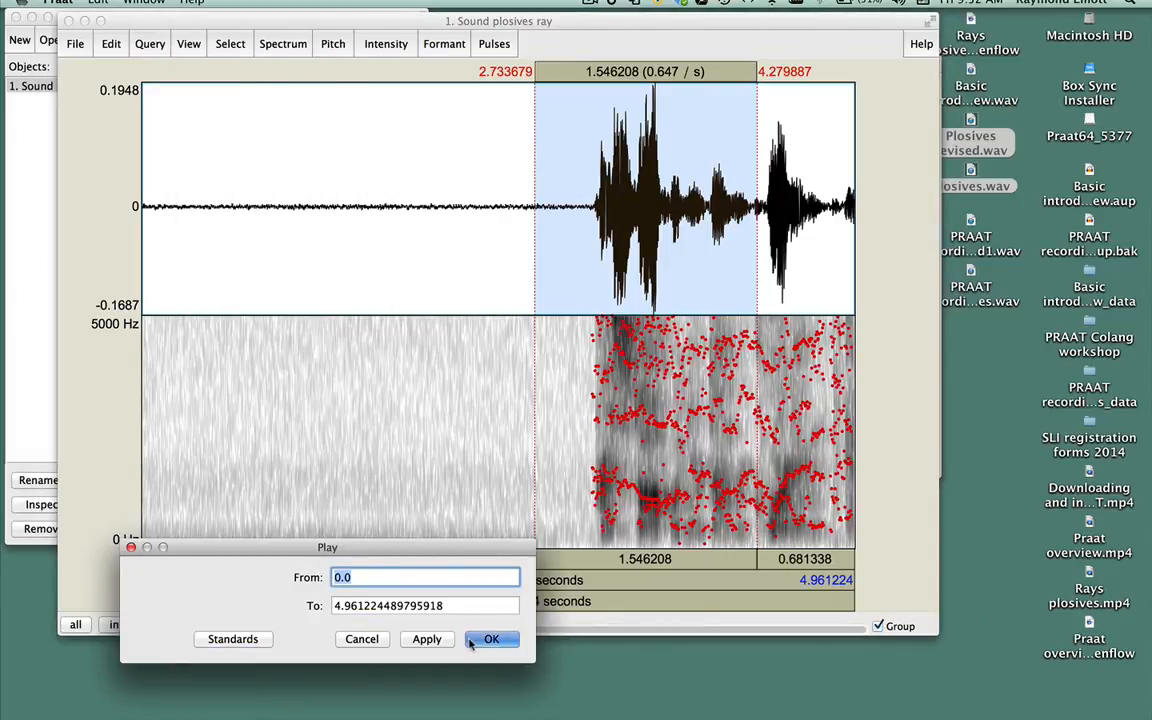
{"action": "left_click", "coordinate": [492, 640]}
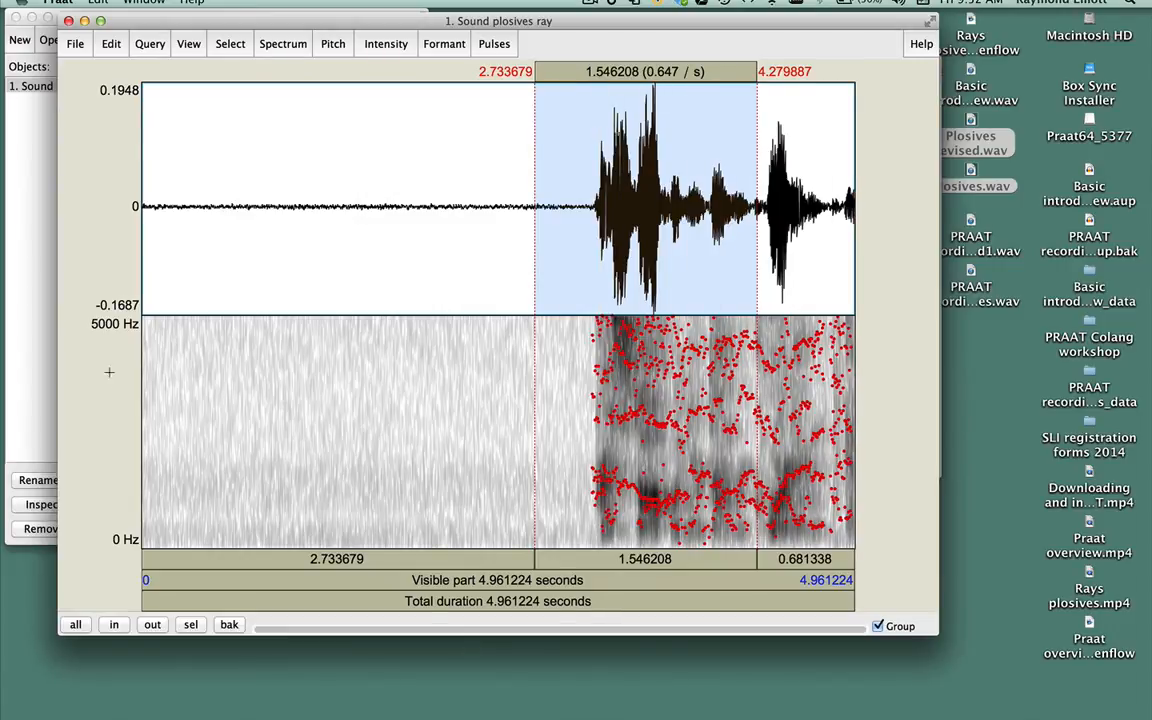
{"action": "left_click", "coordinate": [60, 84]}
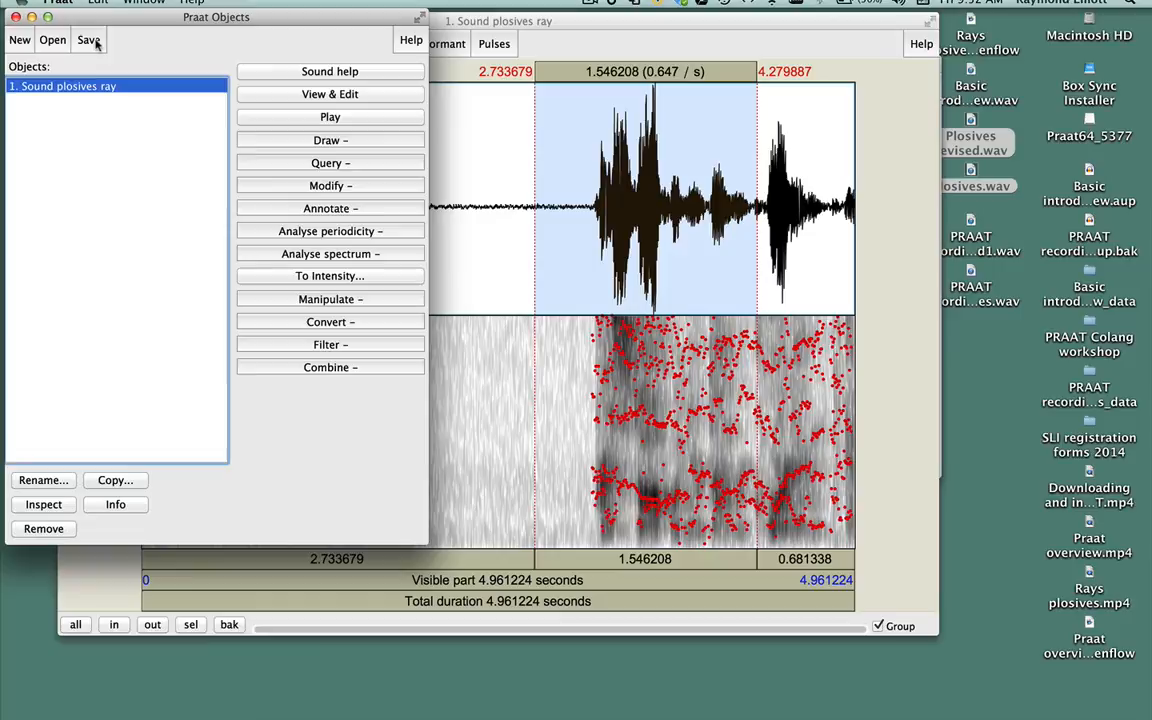
Save the sound as 'plosives ray.wav' on the Desktop
{"action": "left_click", "coordinate": [84, 40]}
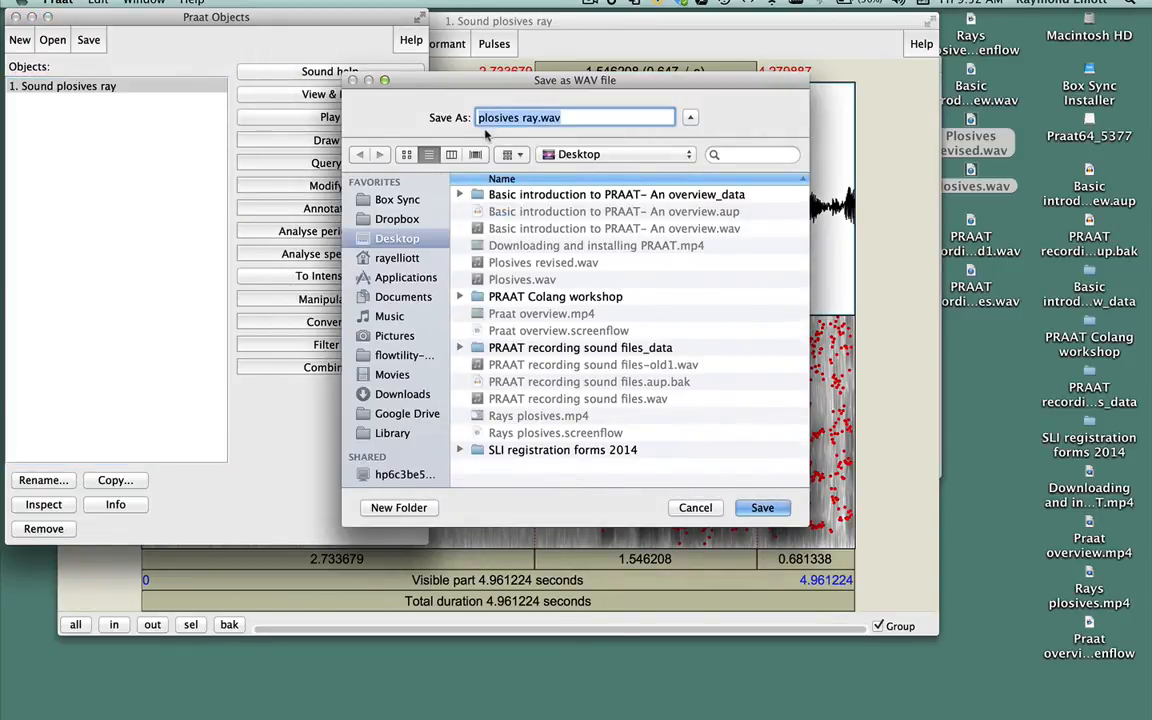
{"action": "mouse_move", "coordinate": [760, 482]}
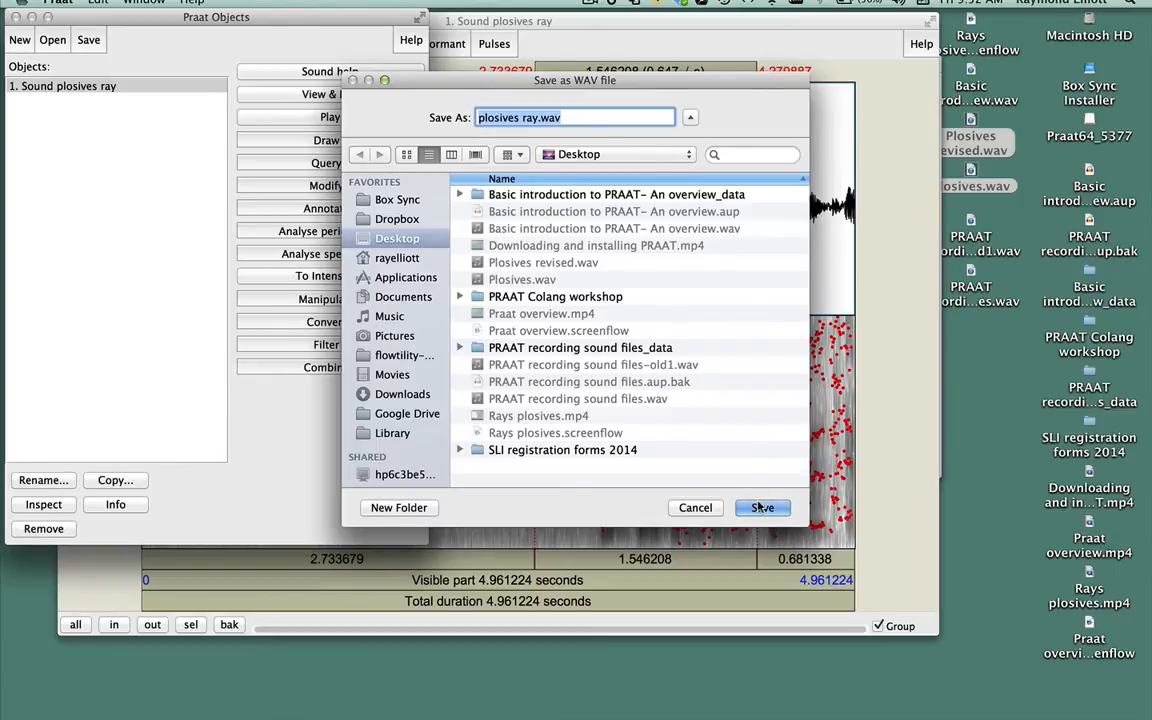
{"action": "left_click", "coordinate": [762, 508]}
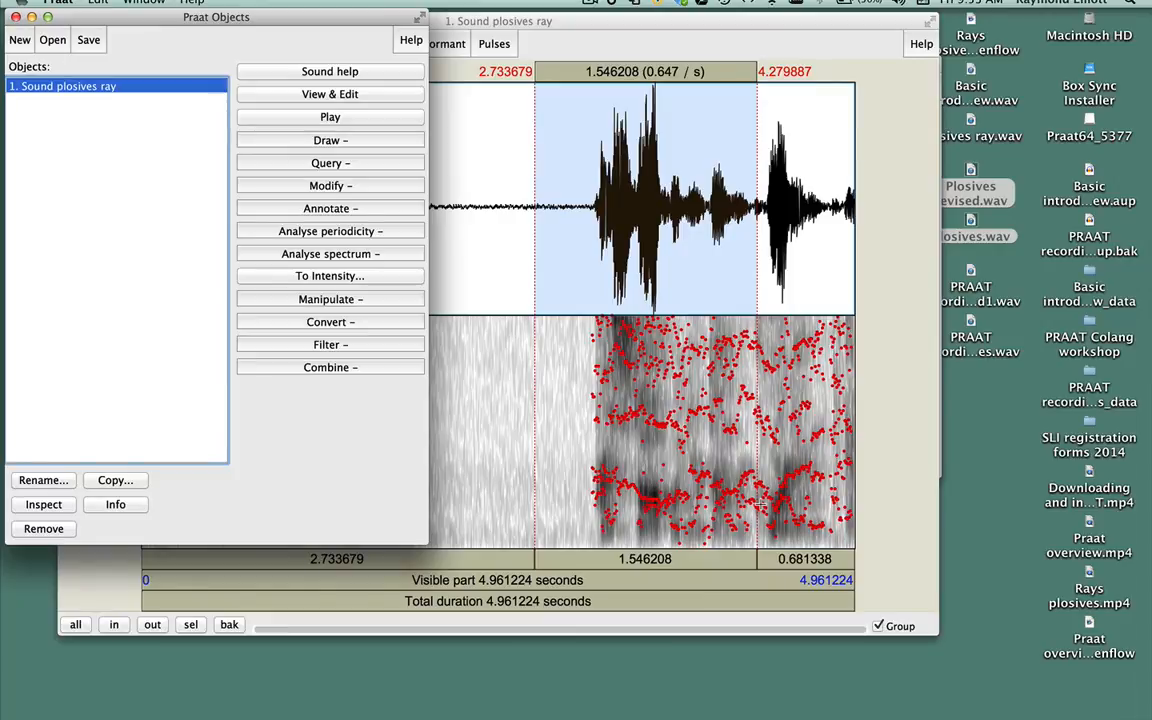
Bring up Read from file and search the Mac for files matching 'plosives'
{"action": "left_click", "coordinate": [52, 40]}
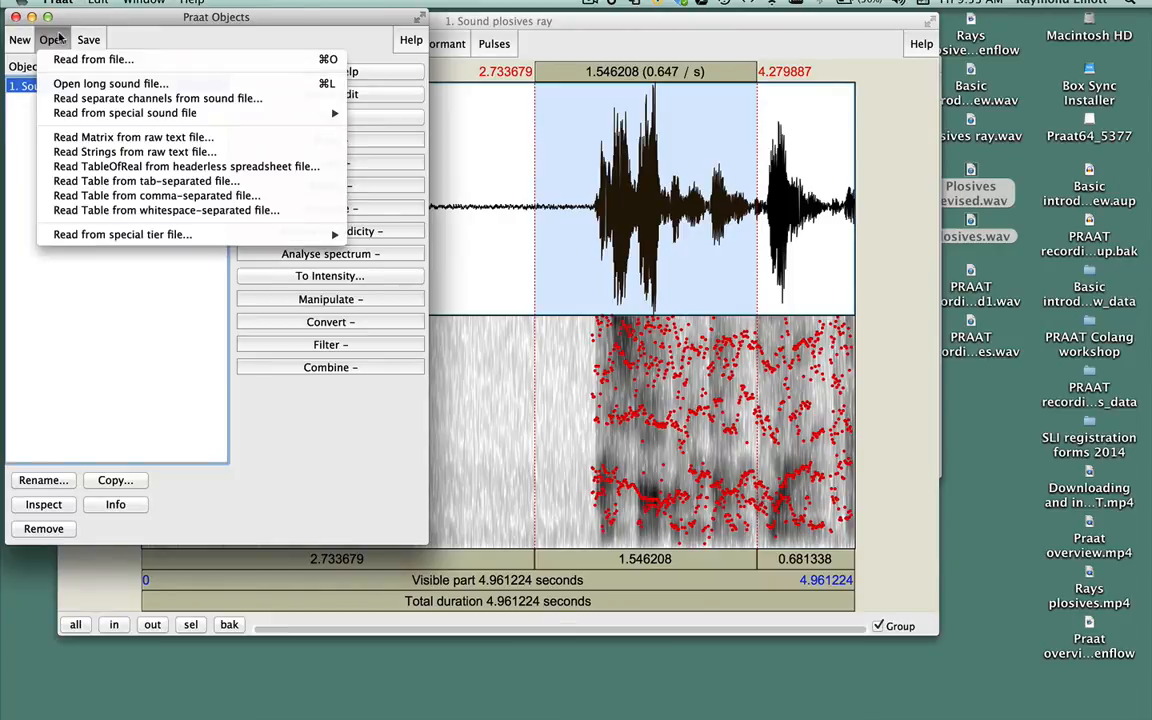
{"action": "left_click", "coordinate": [104, 60]}
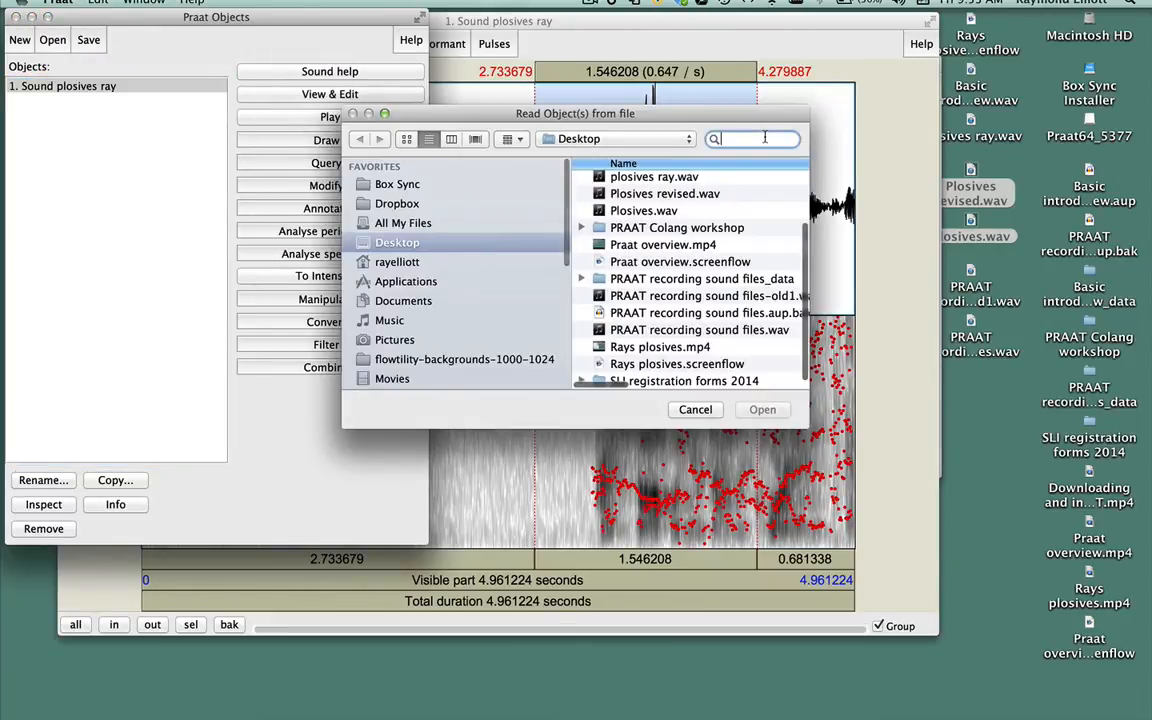
{"action": "type", "text": "plosives"}
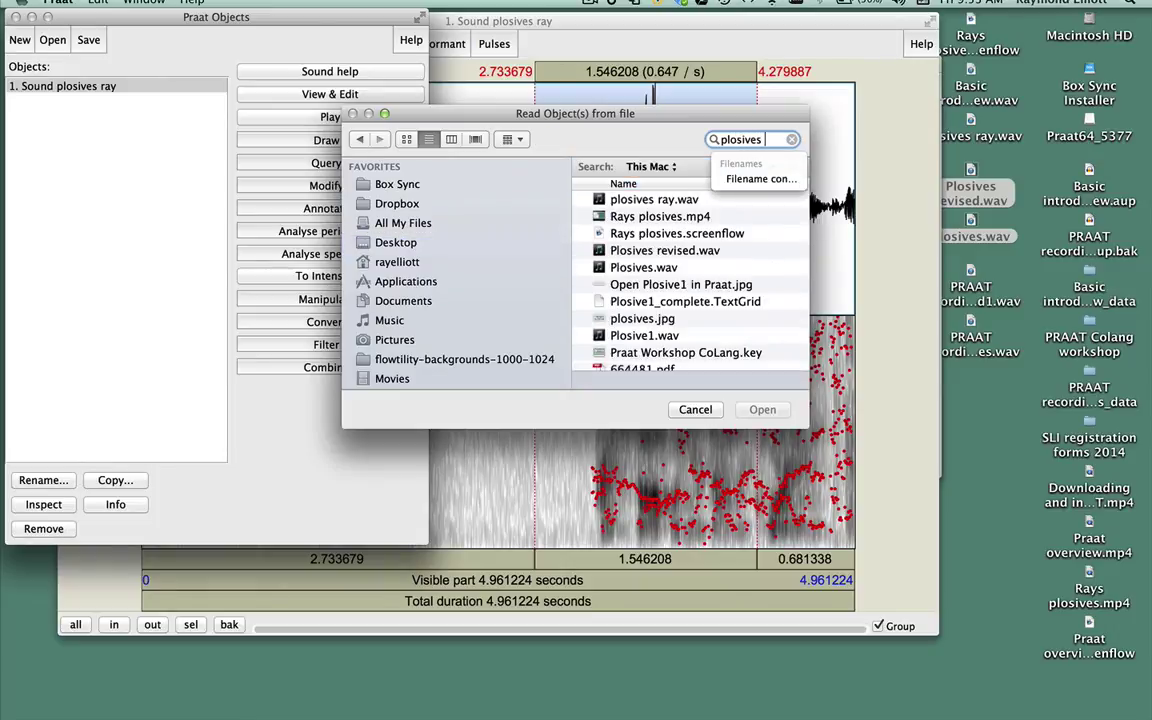